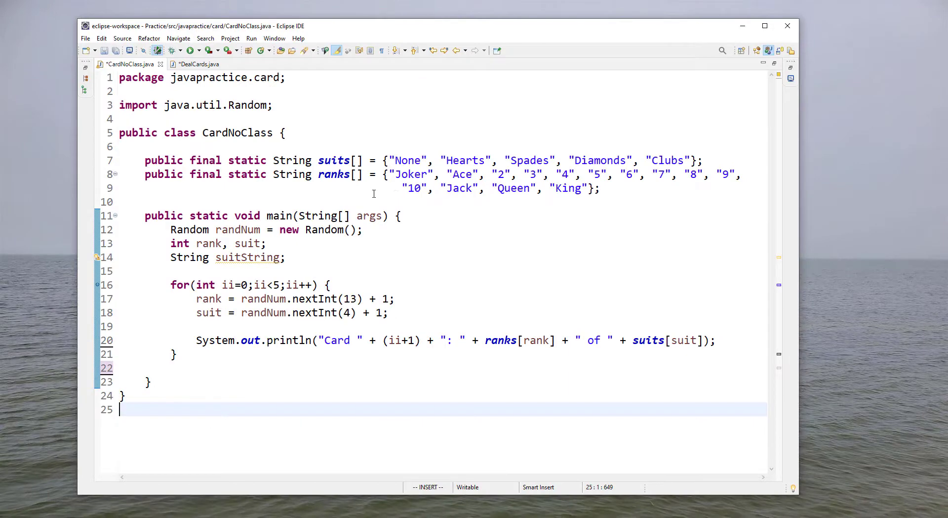
# Step: Create a new public Java class named Card in the javapractice.card package
pyautogui.click(85, 38)
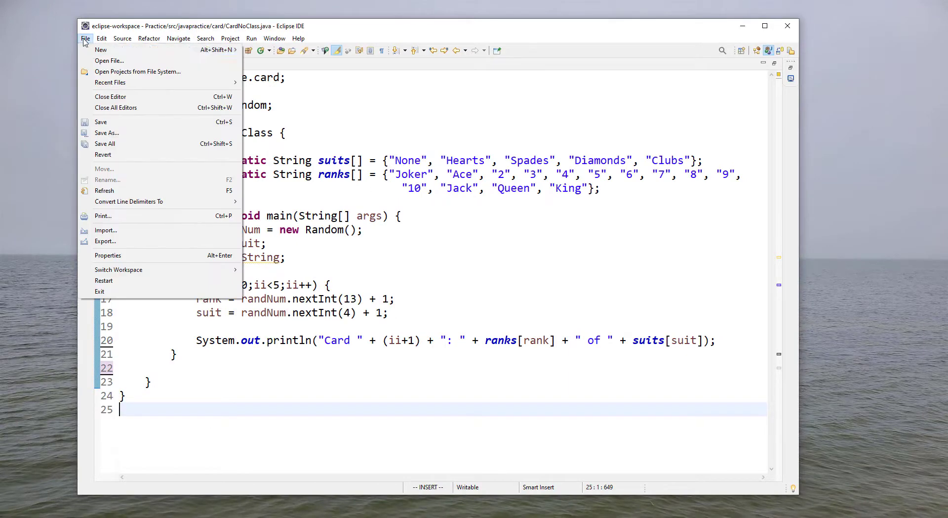
pyautogui.click(100, 49)
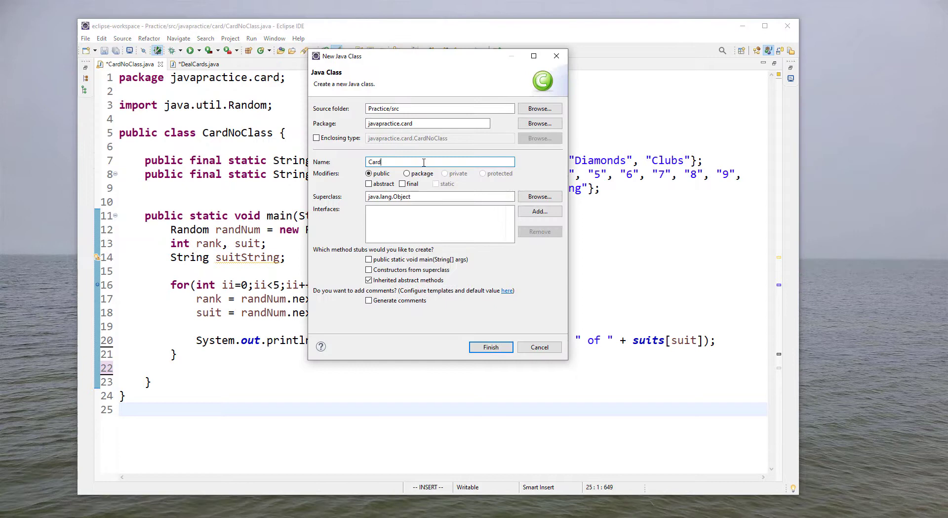
pyautogui.click(490, 347)
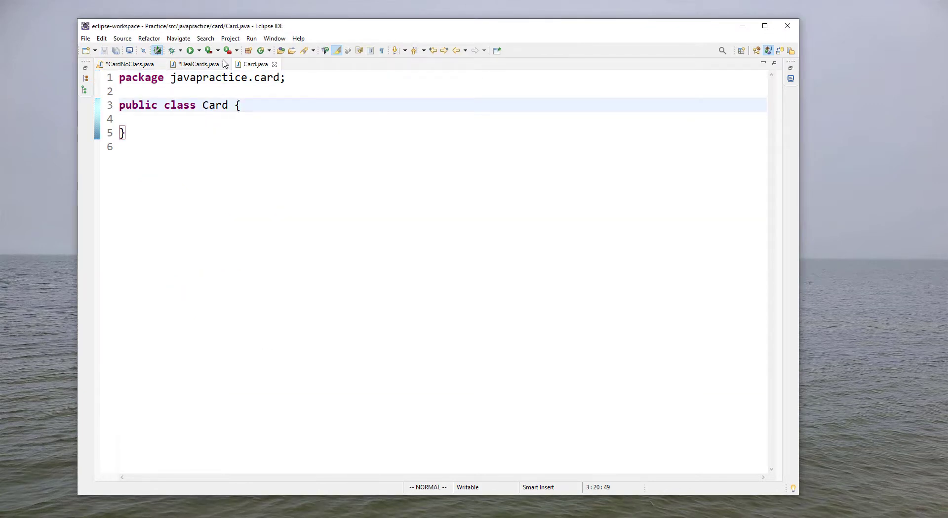
# Step: Copy the suits and ranks arrays from CardNoClass, then add private int rank and suit fields
pyautogui.click(126, 64)
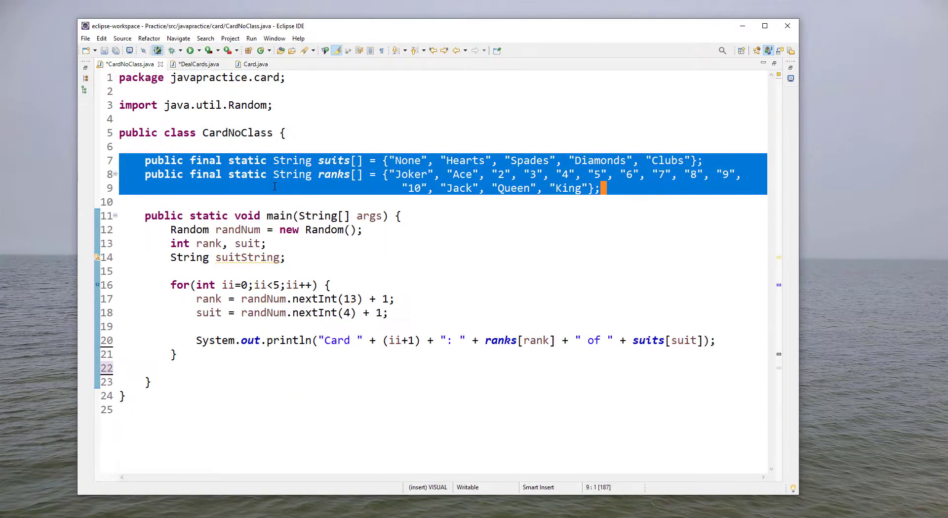
pyautogui.click(253, 64)
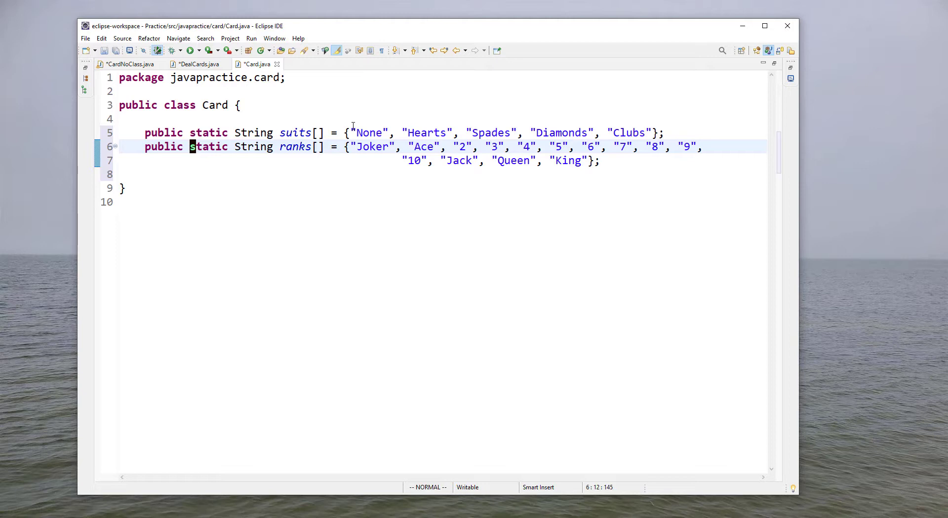
pyautogui.write('p')
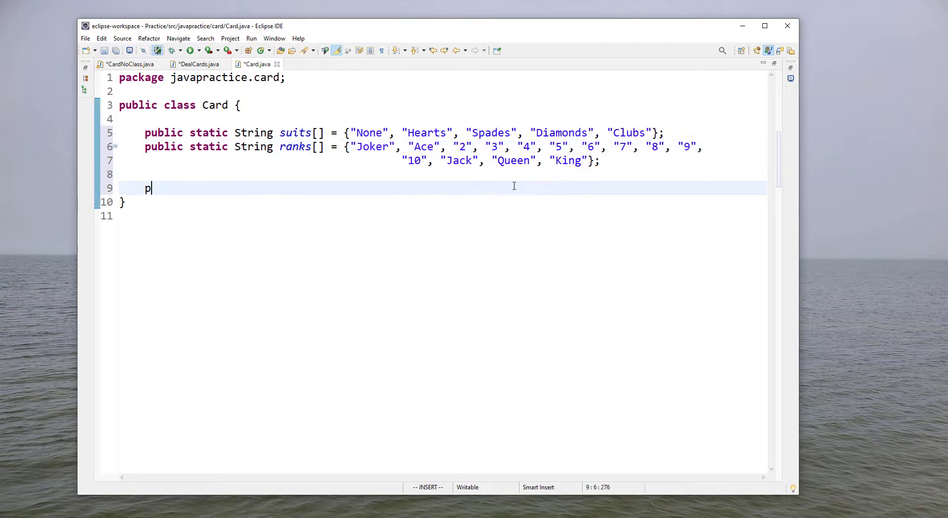
pyautogui.write('rivate int rank;')
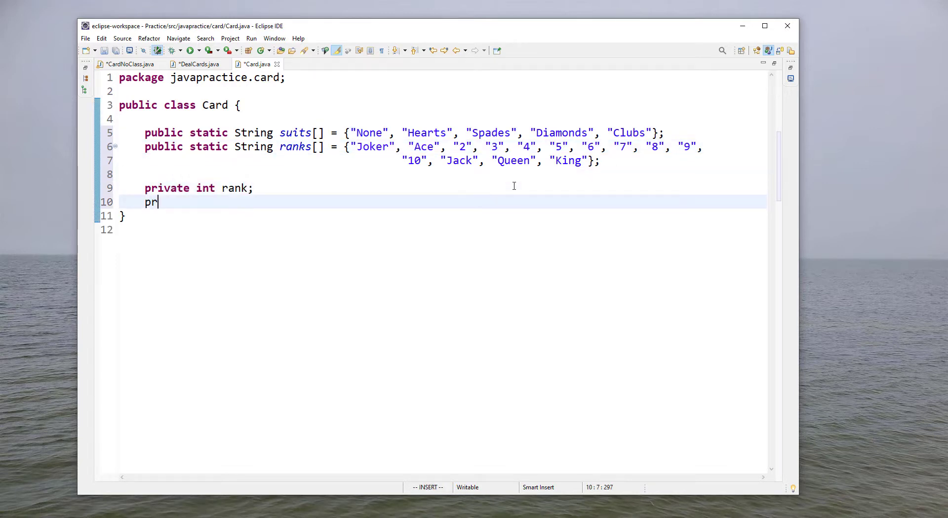
pyautogui.write('ivate int suit;')
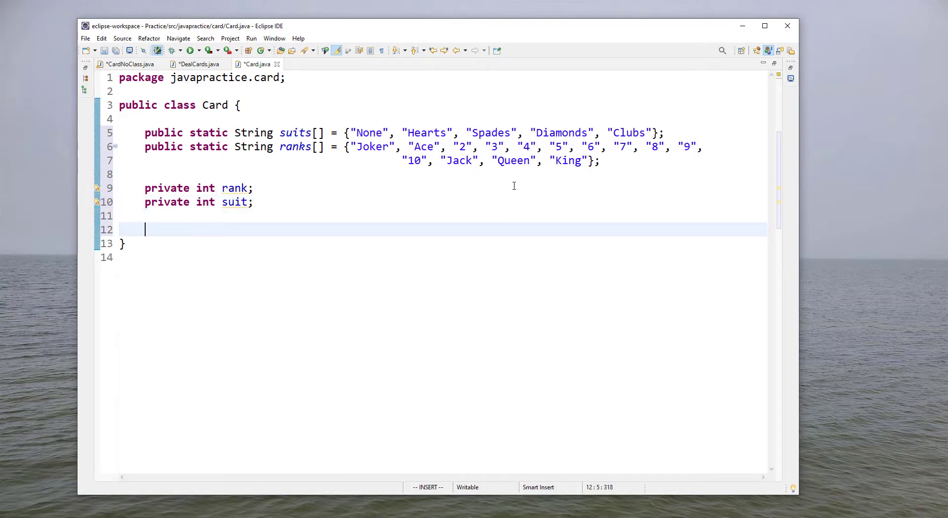
# Step: Generate a no-argument Card constructor with no fields selected
pyautogui.click(122, 38)
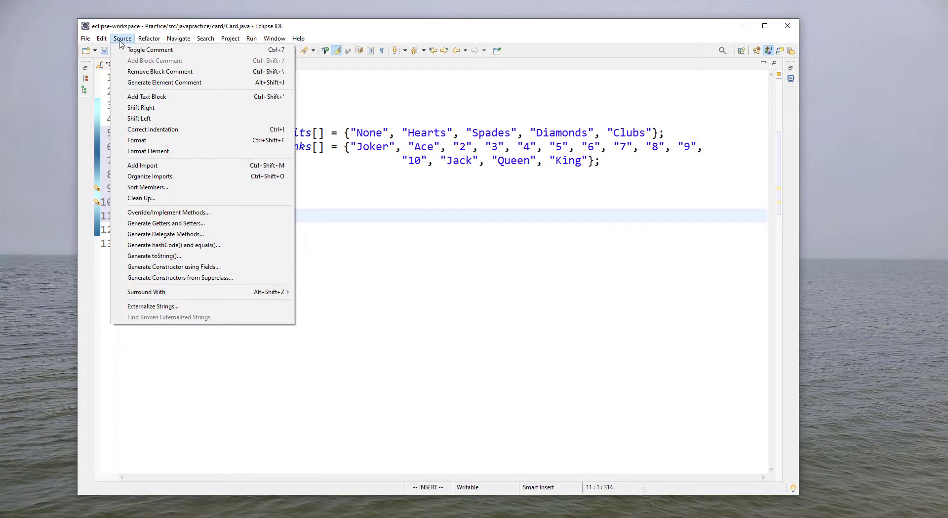
pyautogui.moveTo(173, 245)
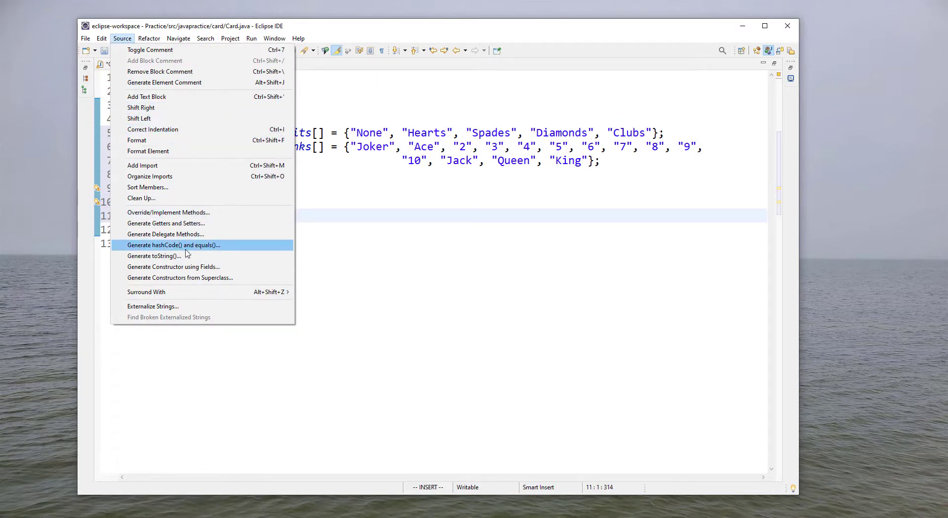
pyautogui.click(173, 267)
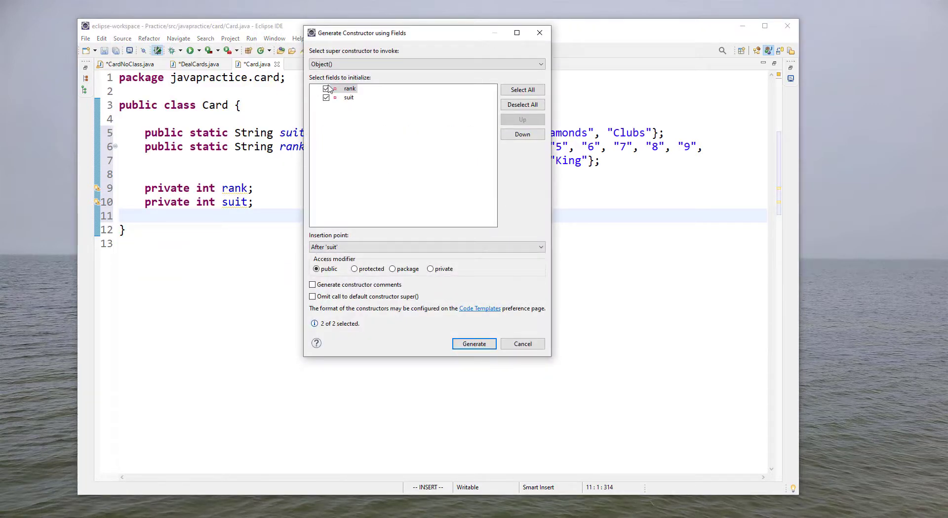
pyautogui.click(474, 343)
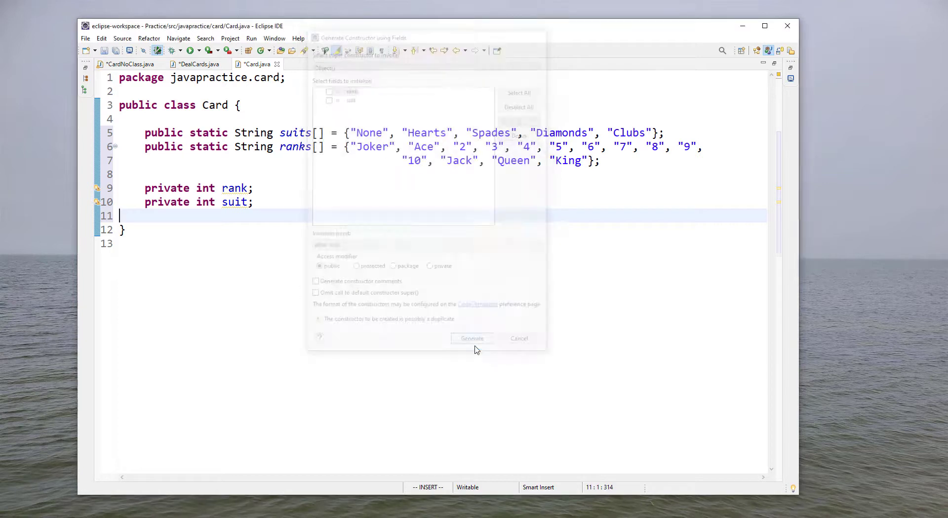
pyautogui.click(471, 338)
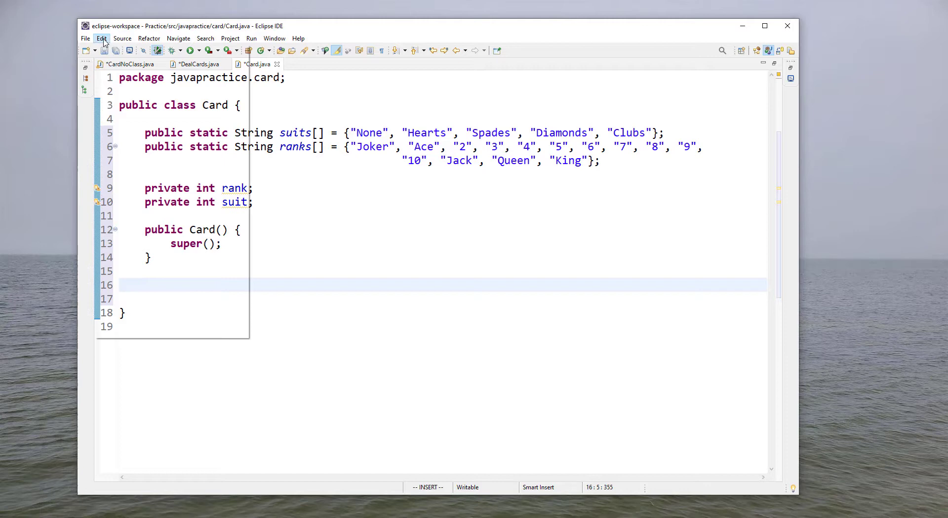
# Step: Generate a Card constructor that takes and sets rank and suit
pyautogui.click(122, 38)
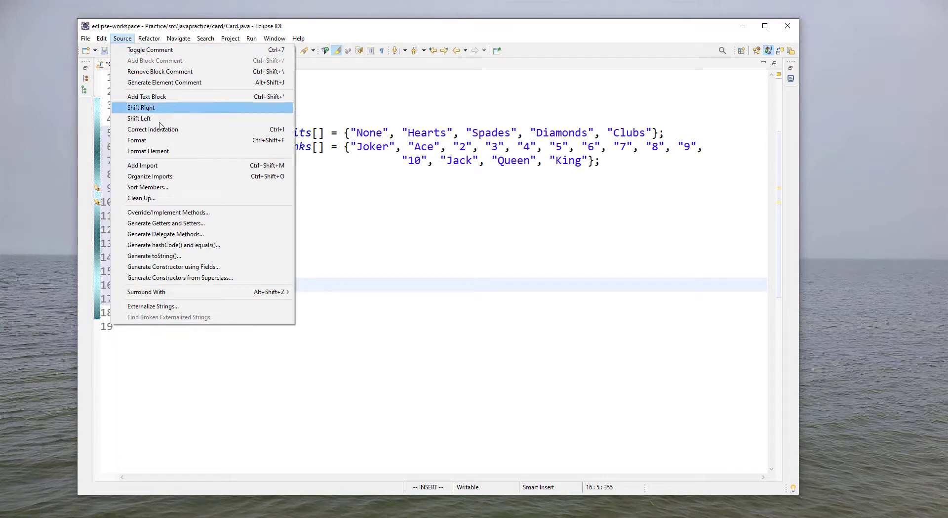
pyautogui.click(173, 266)
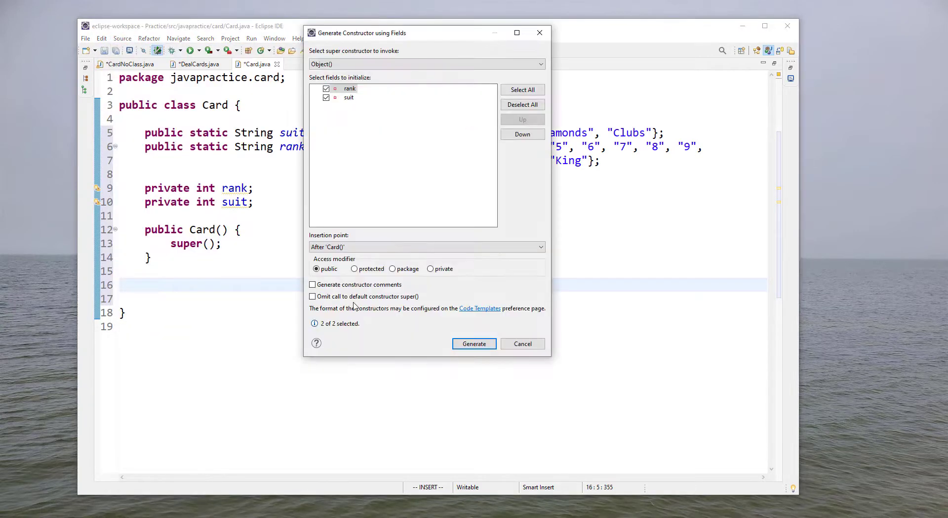
pyautogui.click(474, 344)
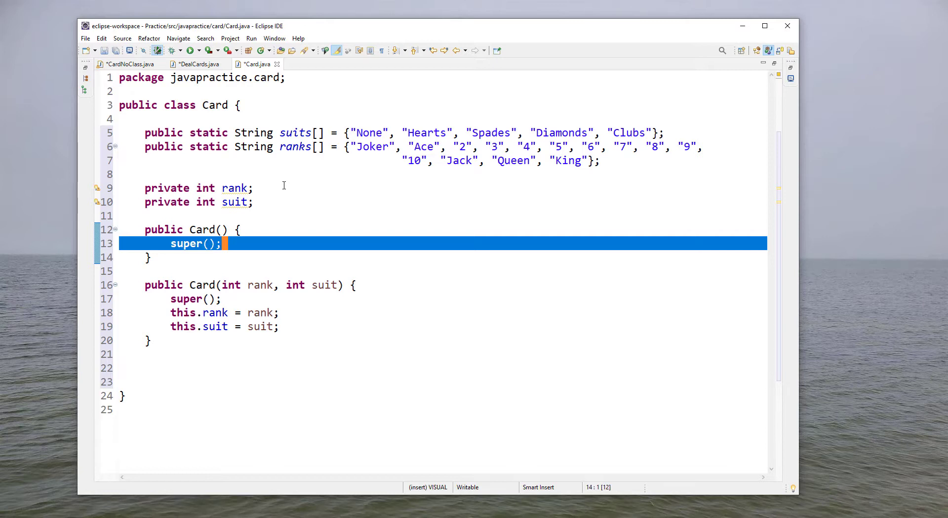
pyautogui.moveTo(266, 239)
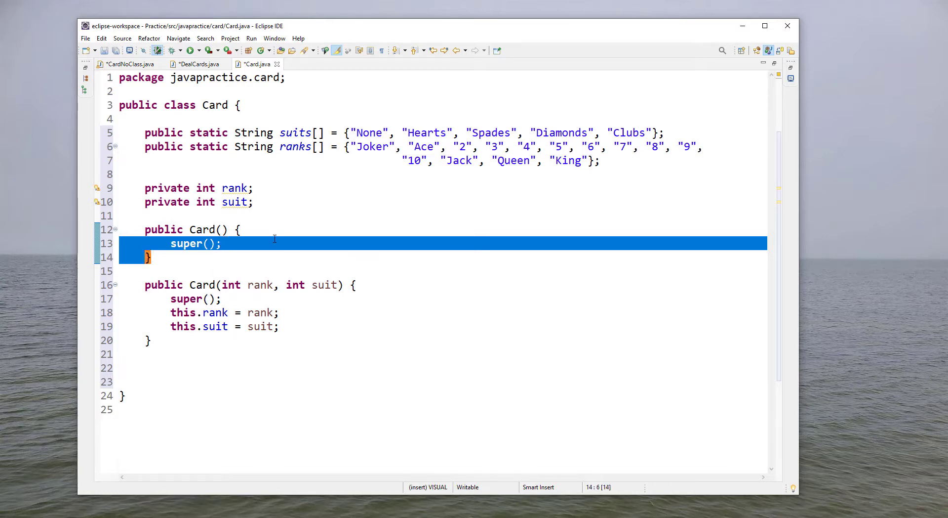
# Step: Assign random rank and suit in the constructor using randNum.nextInt(...) + 1
pyautogui.write('Random randNum')
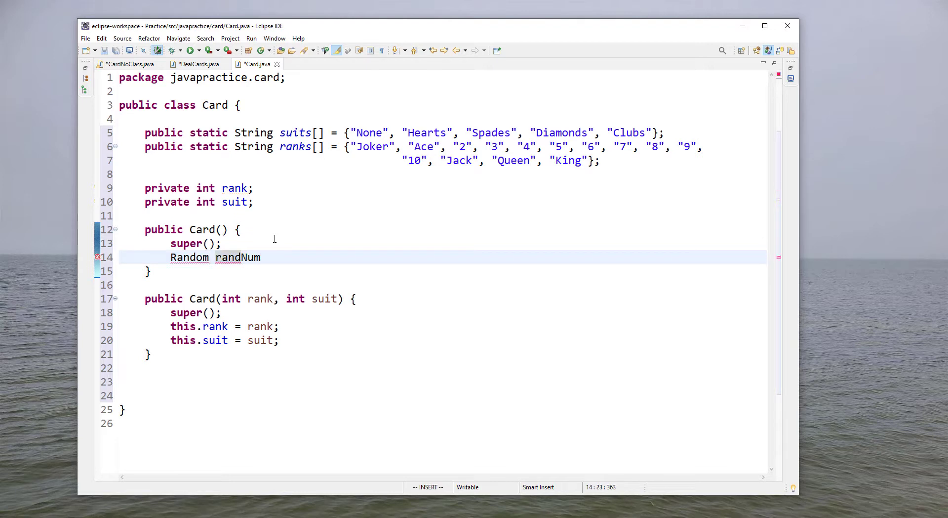
pyautogui.write('= new Random();')
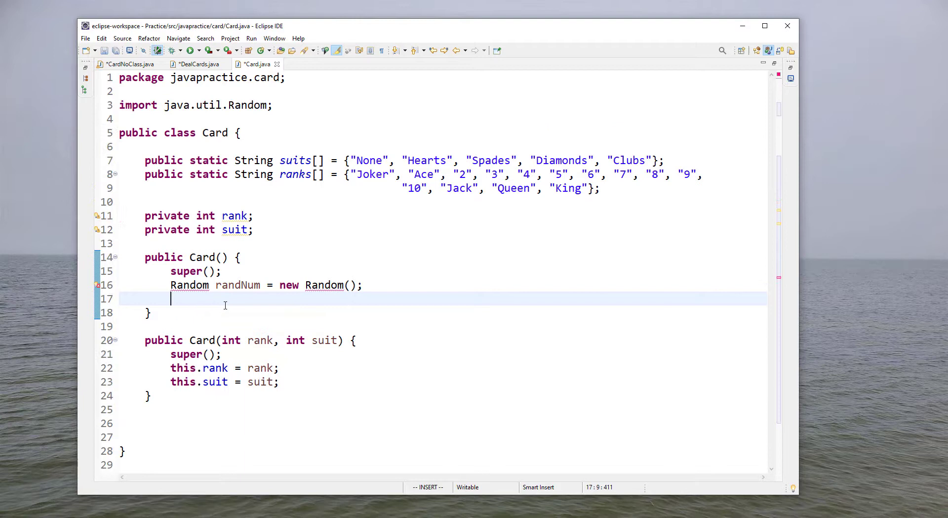
pyautogui.write('this.rank = randNum.nextInt(')
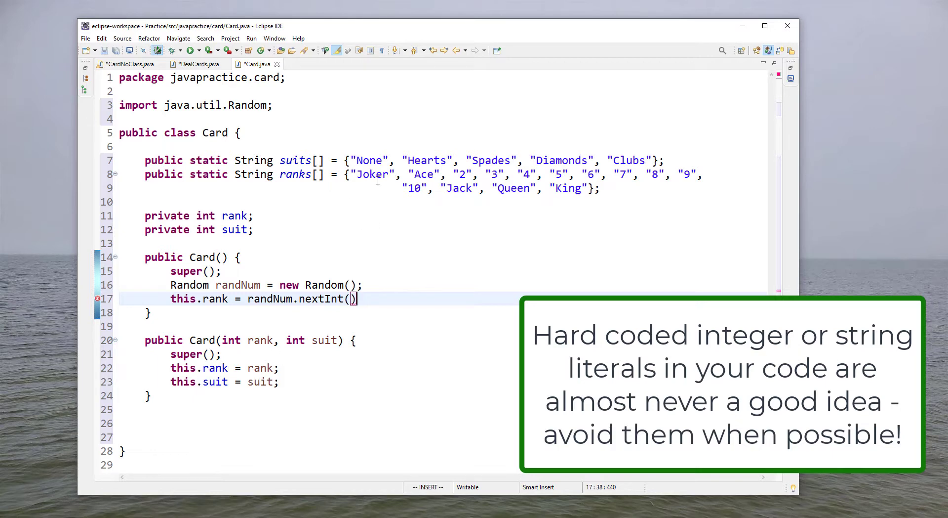
pyautogui.moveTo(484, 204)
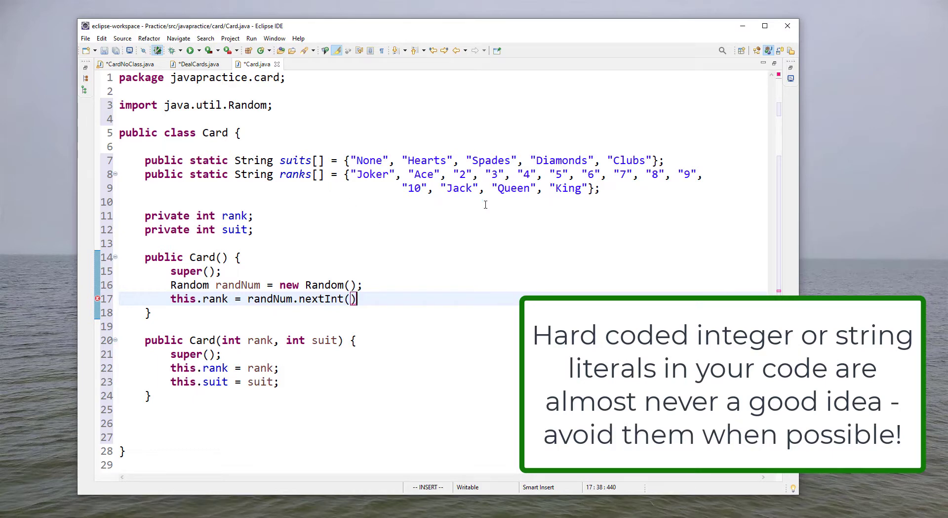
pyautogui.write('r')
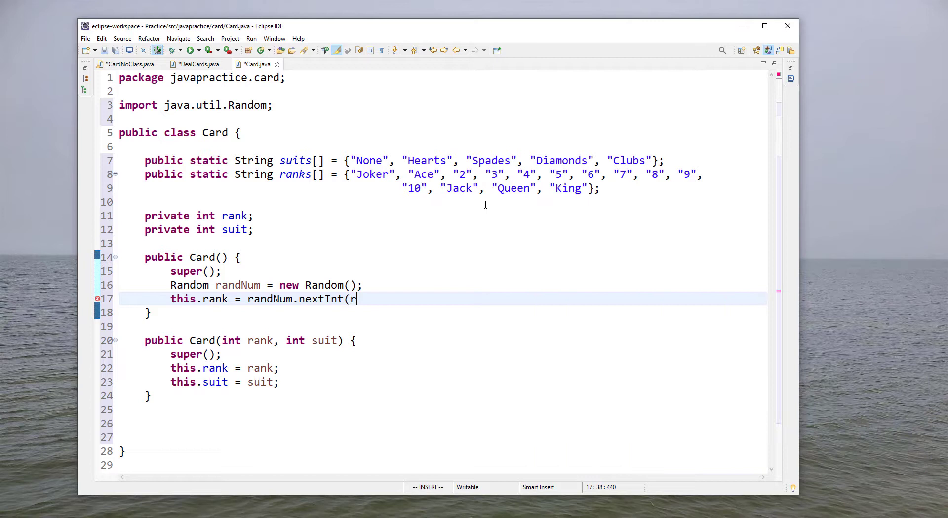
pyautogui.write('anks.length)')
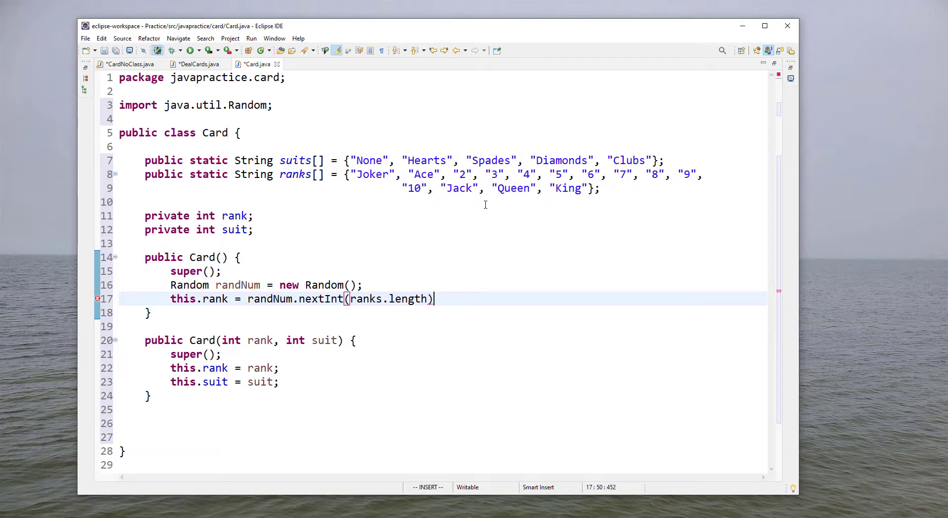
pyautogui.press('BackSpace')
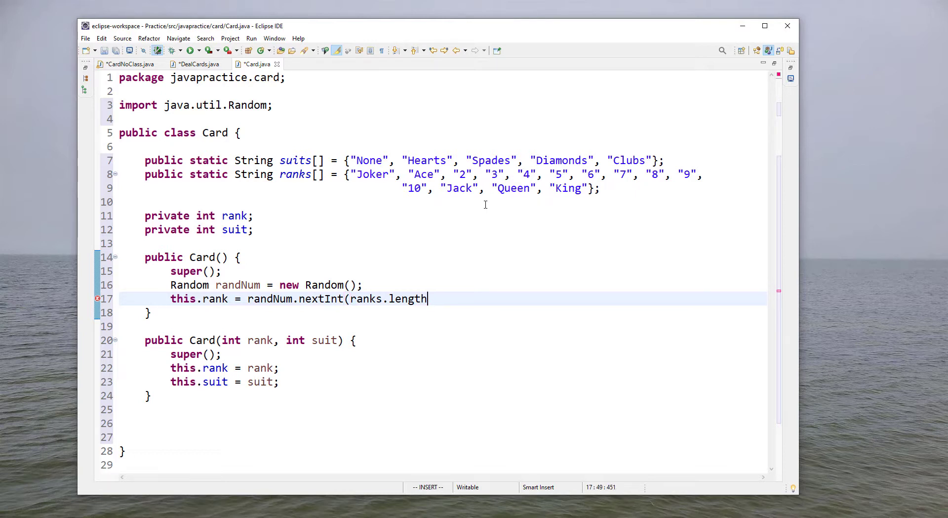
pyautogui.write('-1')
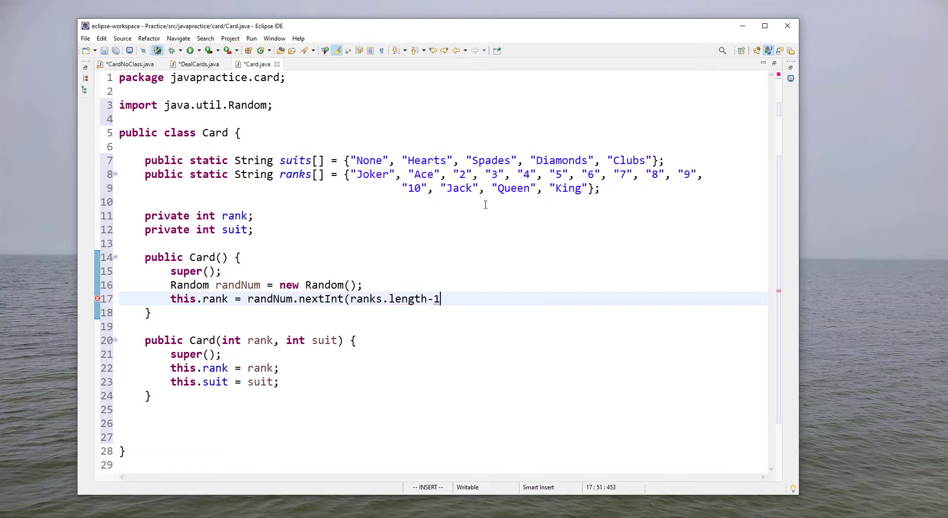
pyautogui.moveTo(556, 162)
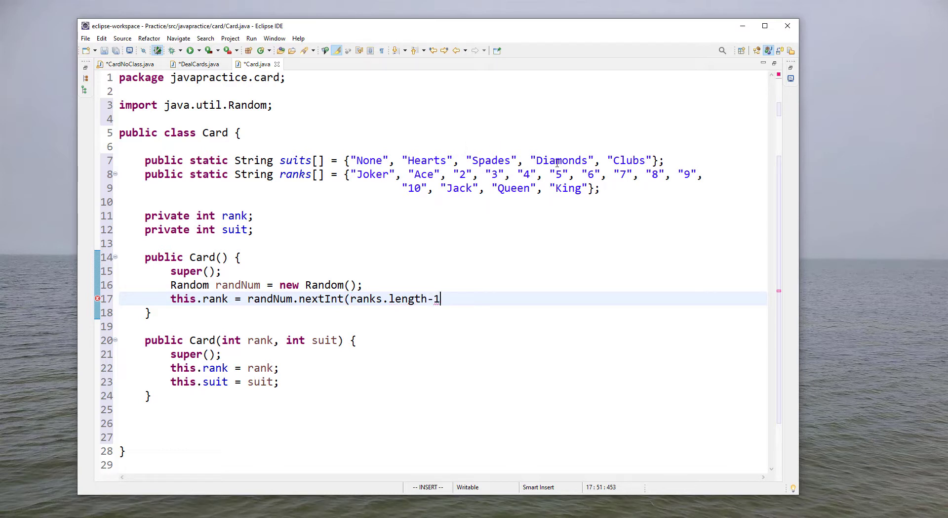
pyautogui.write(') +')
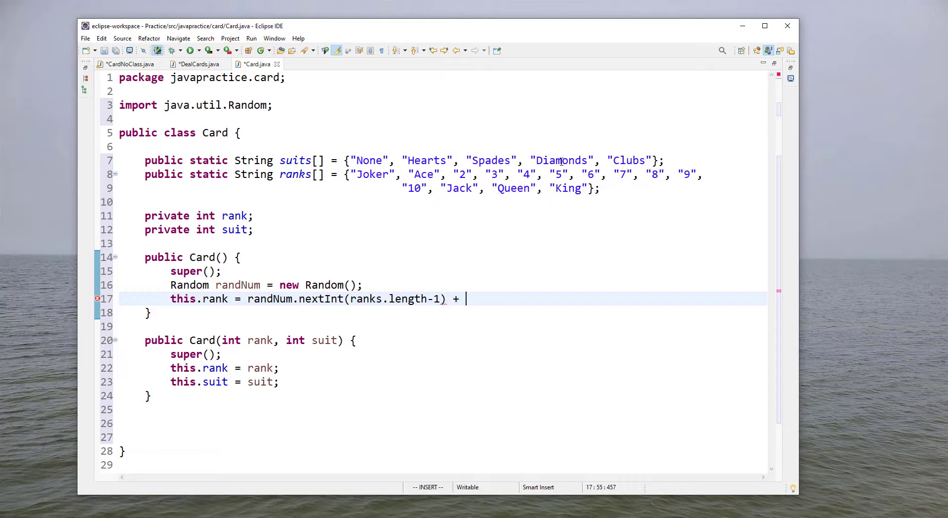
pyautogui.write('1;')
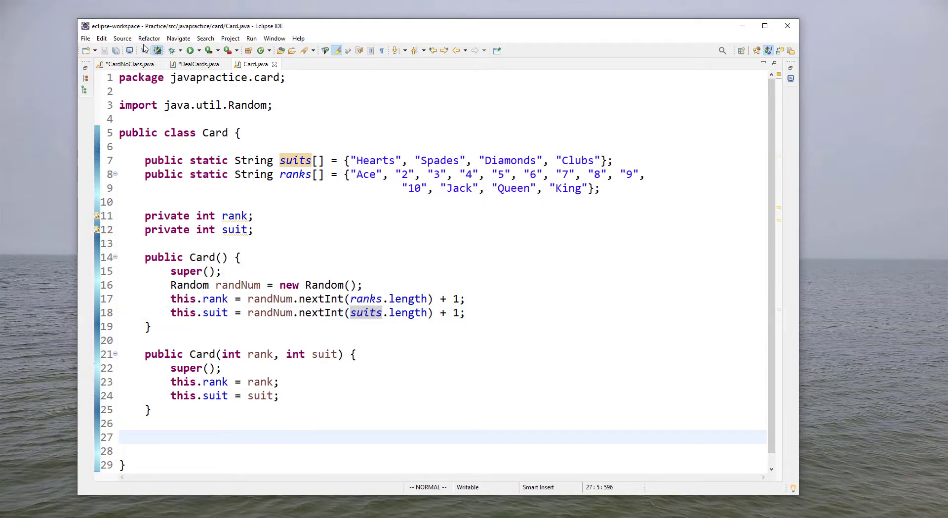
# Step: Generate getRank() and getSuit() getters, then start Source > Generate toString()
pyautogui.click(122, 38)
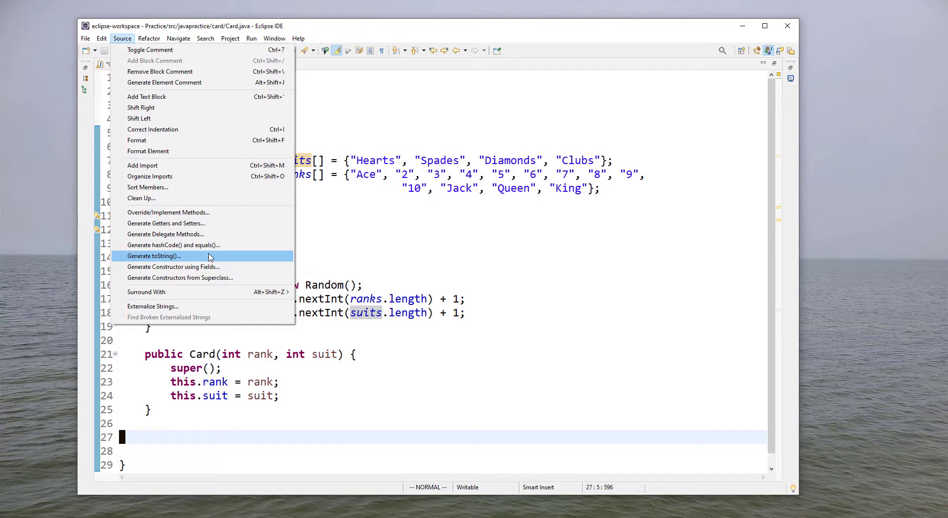
pyautogui.click(164, 223)
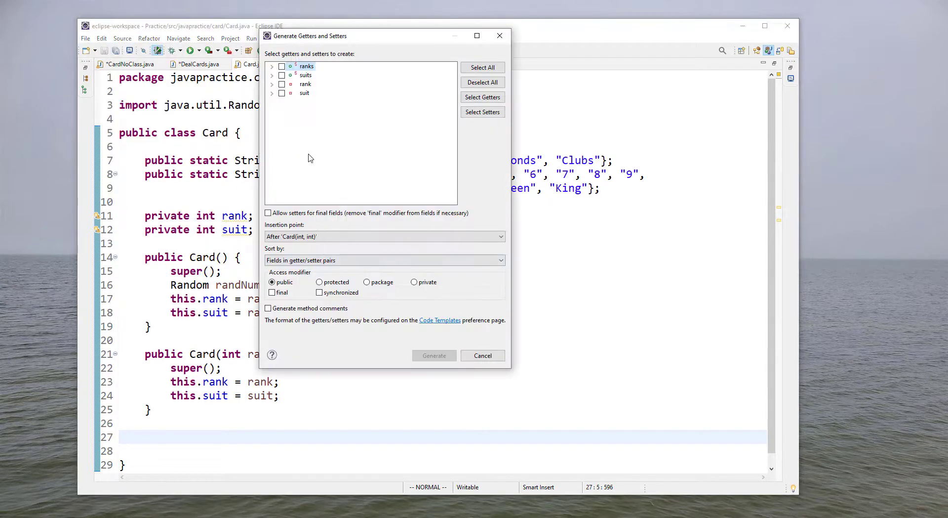
pyautogui.click(281, 84)
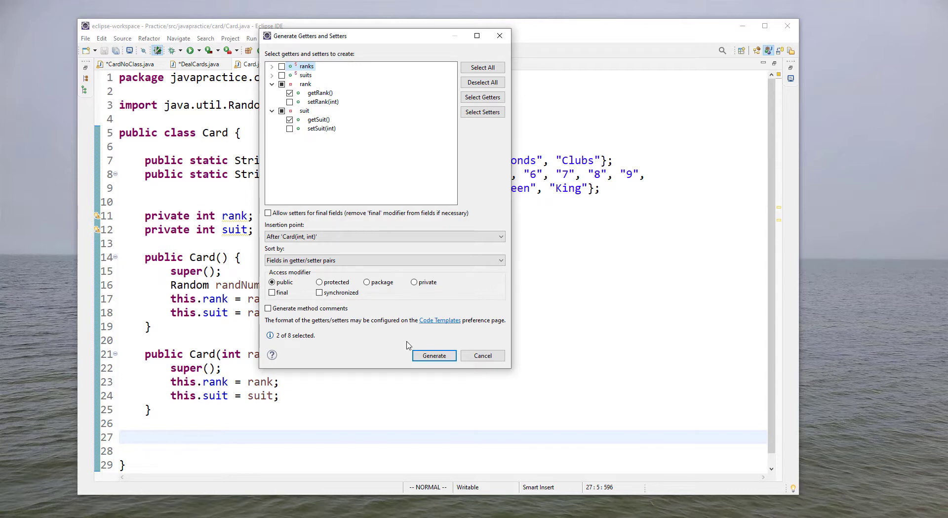
pyautogui.click(434, 355)
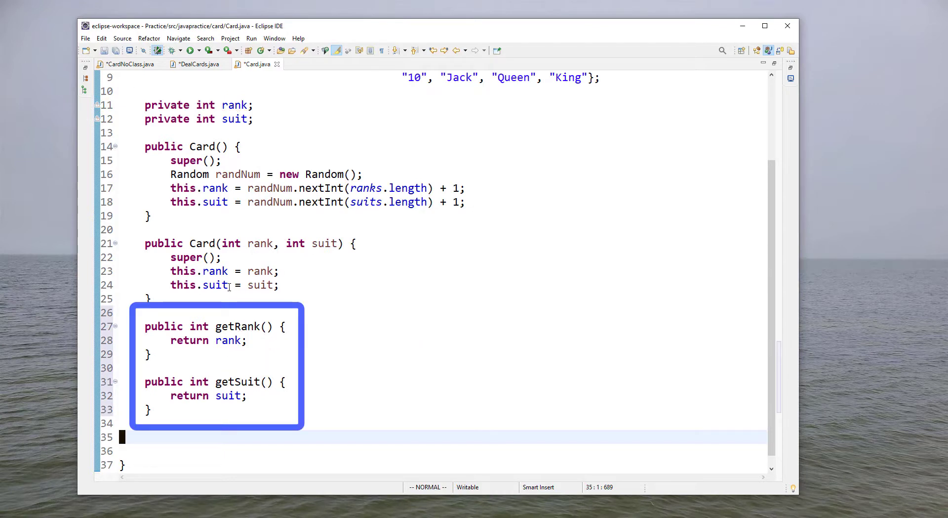
pyautogui.click(121, 38)
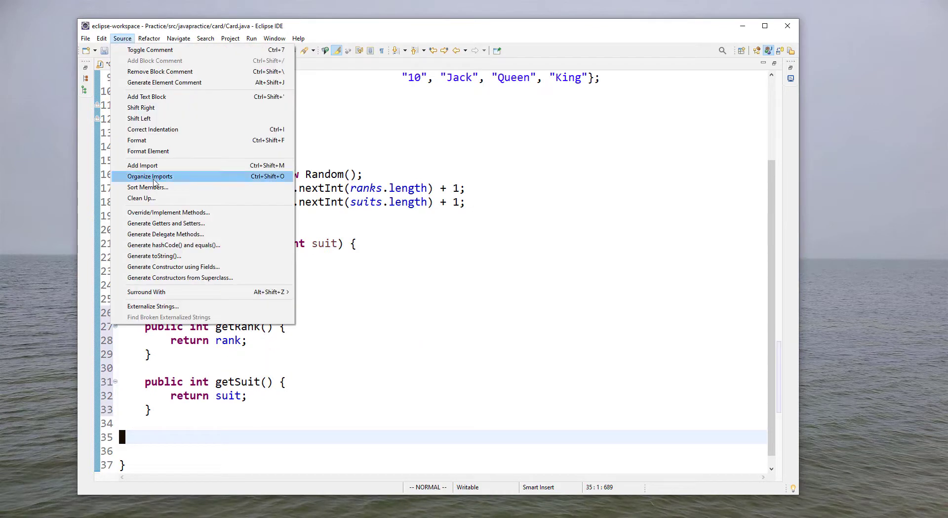
pyautogui.click(153, 256)
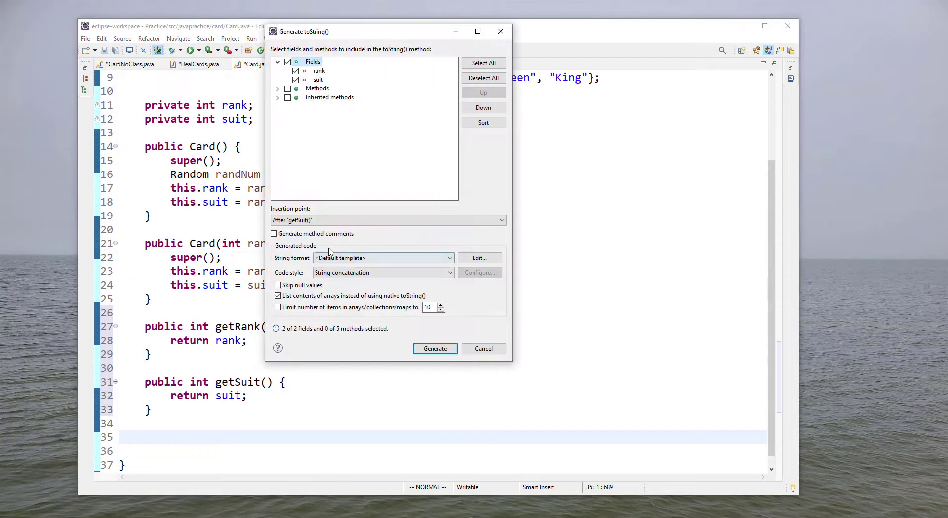
# Step: Generate toString and make it return ranks[rank] + " of " + suits[suit]
pyautogui.click(435, 348)
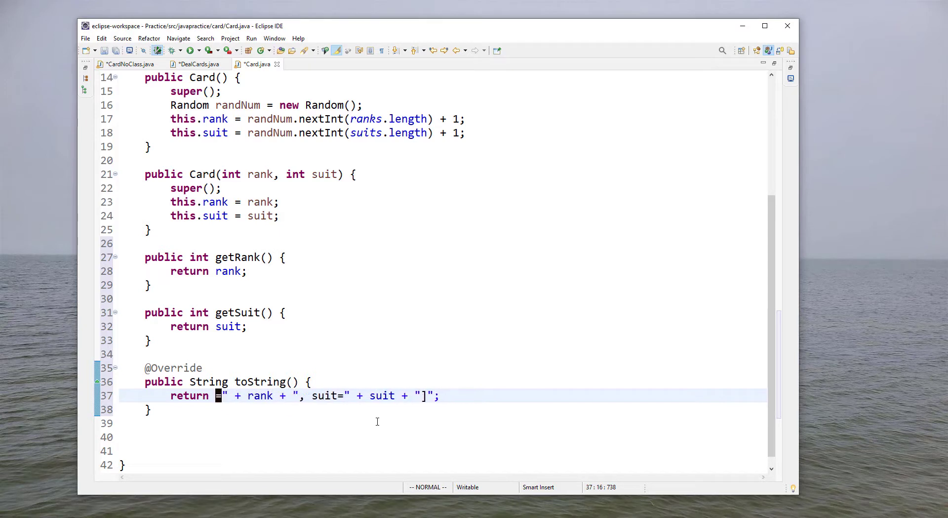
pyautogui.write('ranks[rank')
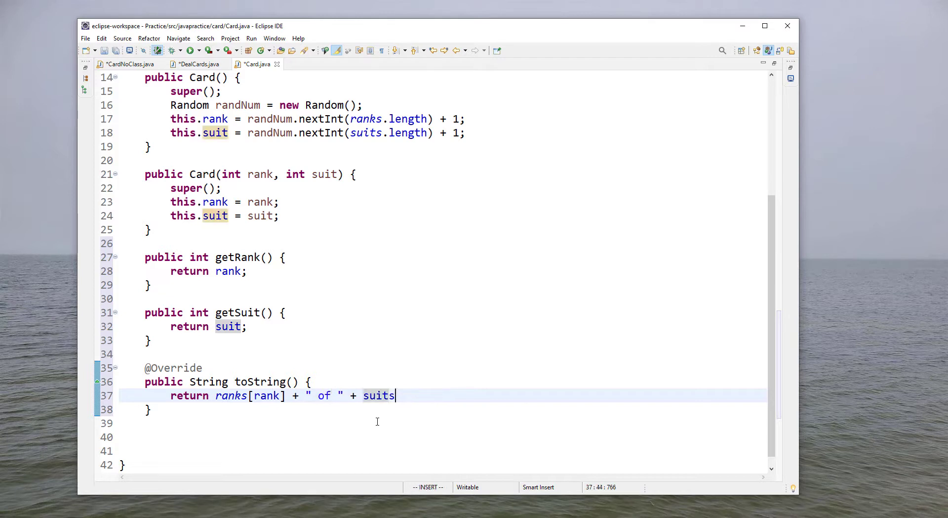
pyautogui.write('[suit]')
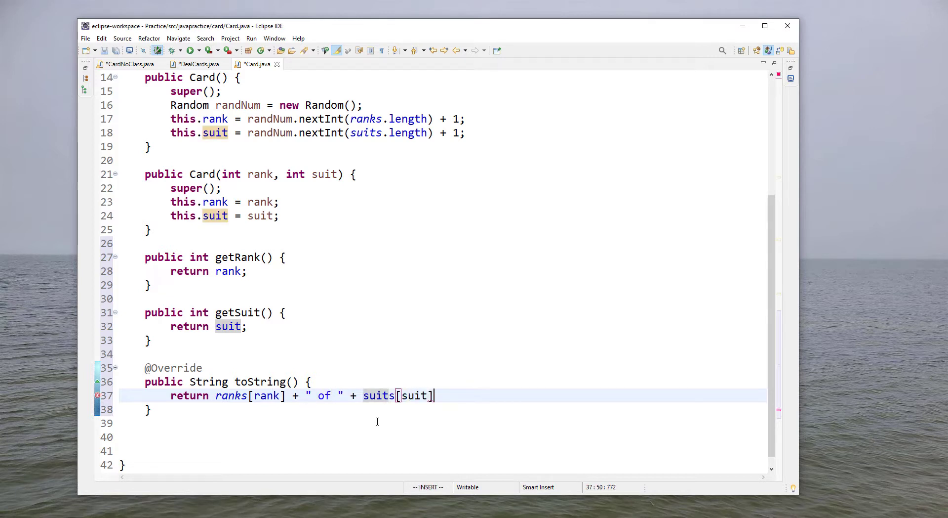
pyautogui.write(';')
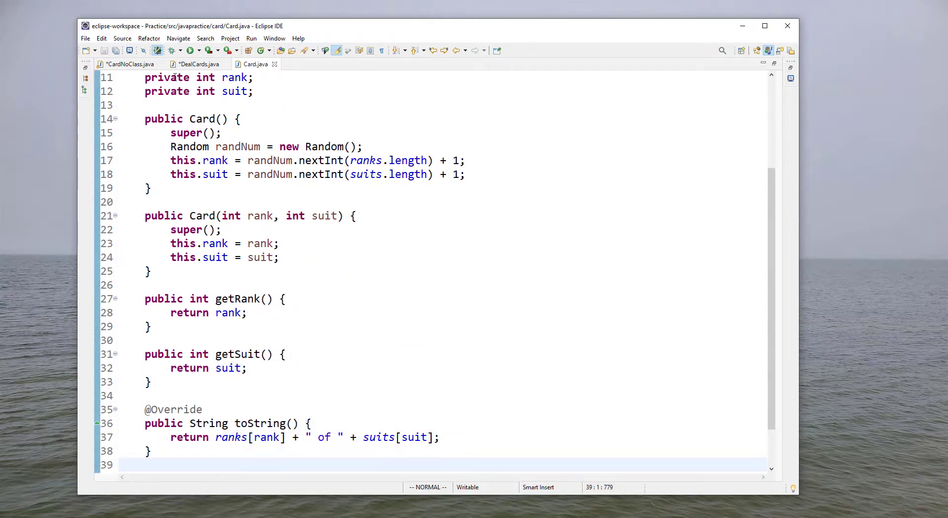
pyautogui.click(197, 64)
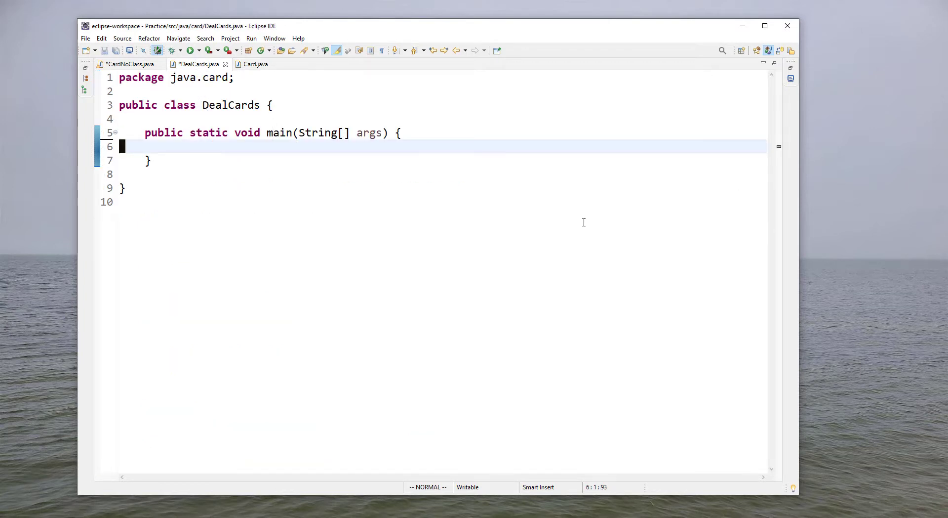
# Step: Declare int numCards = 5 and Card cards[] = new Card[numCards] in DealCards' main
pyautogui.write('int numCa')
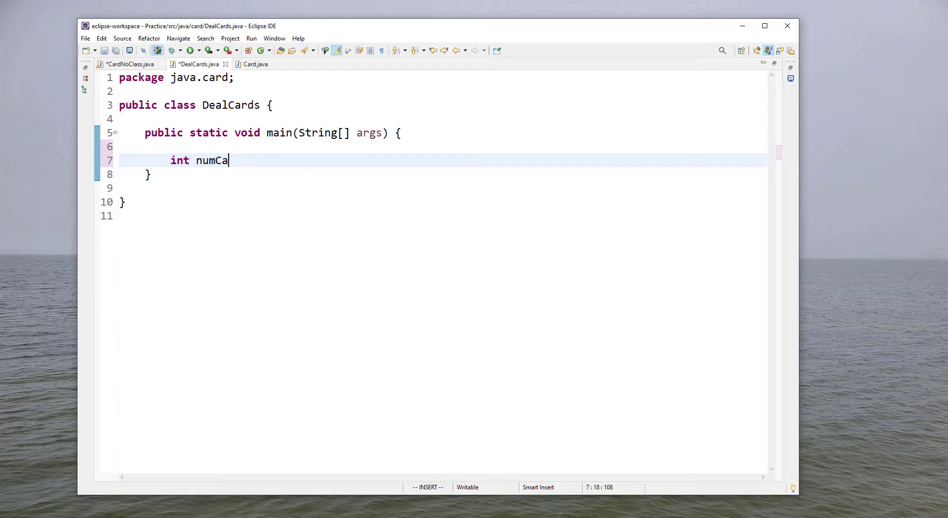
pyautogui.write('rds = 5')
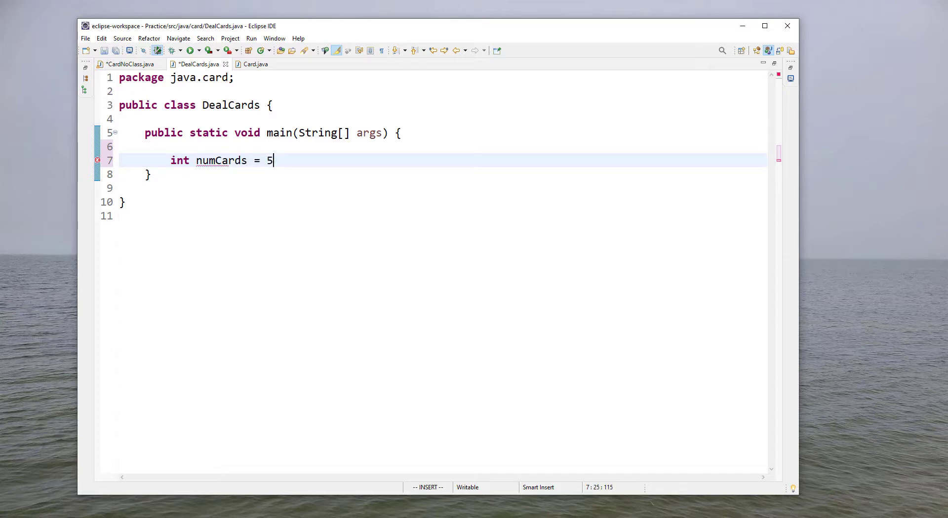
pyautogui.write(';')
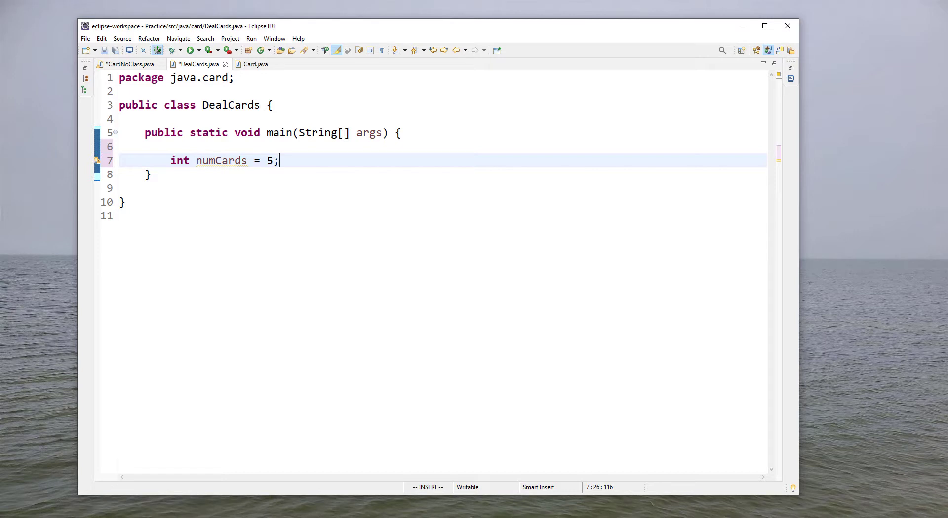
pyautogui.write('Card cards')
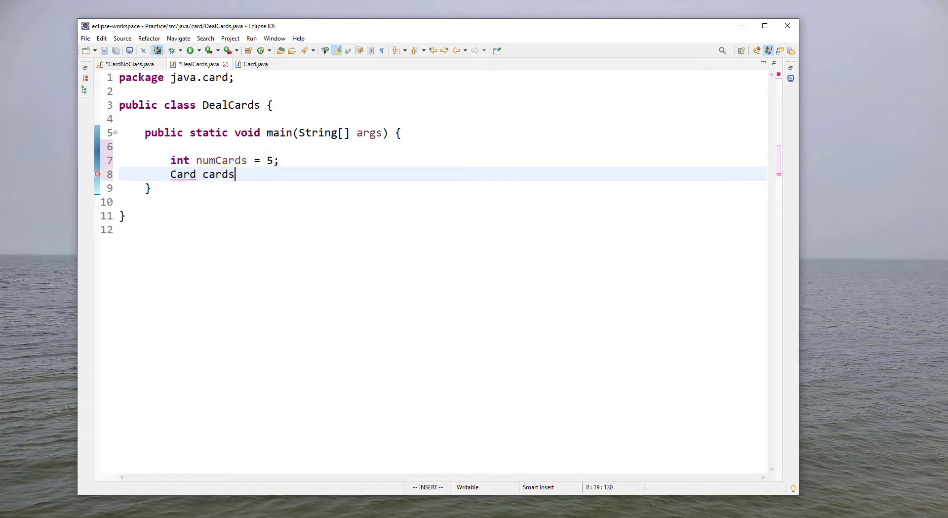
pyautogui.write('= new Card[numCards];')
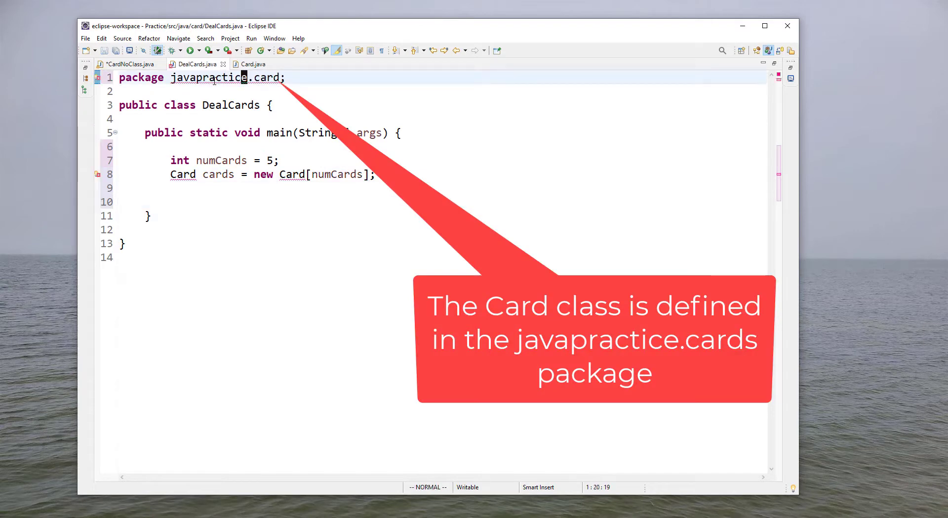
pyautogui.click(250, 64)
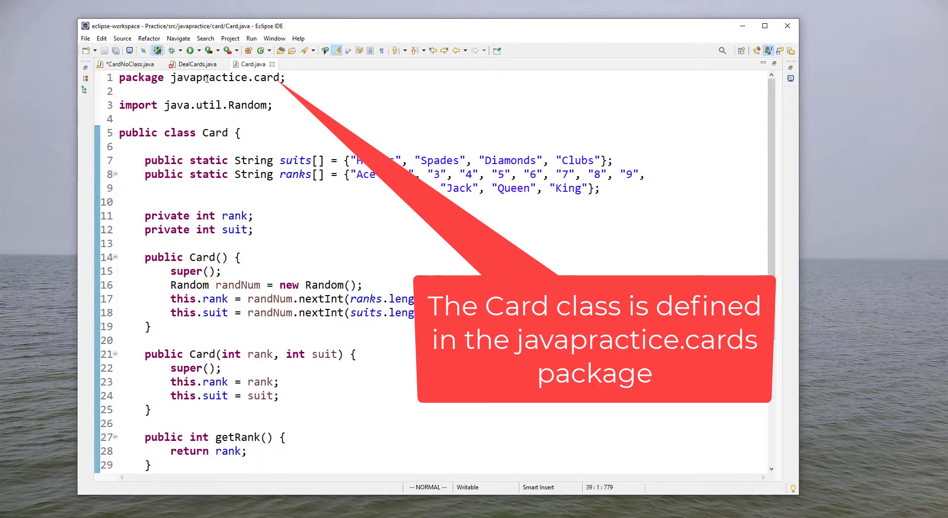
pyautogui.click(195, 64)
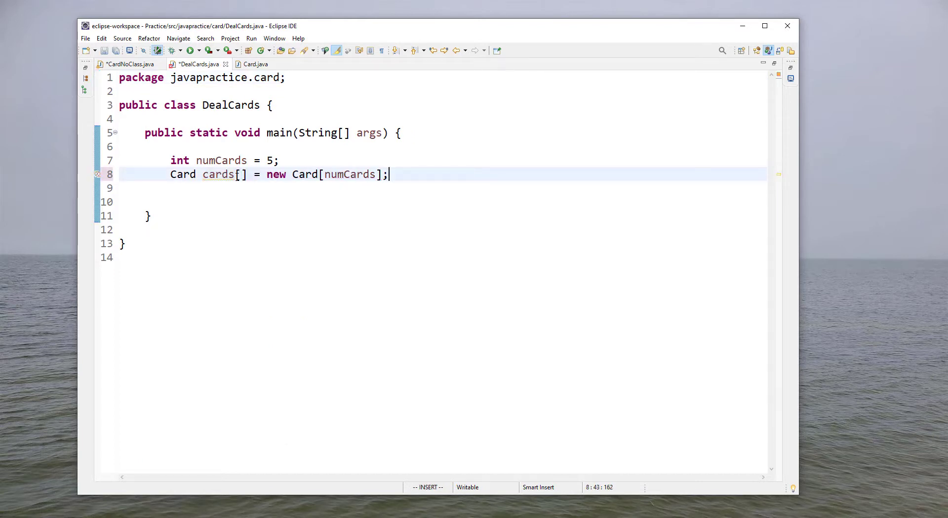
# Step: Write a for loop assigning cards[ii] = new Card() for each index
pyautogui.write('f')
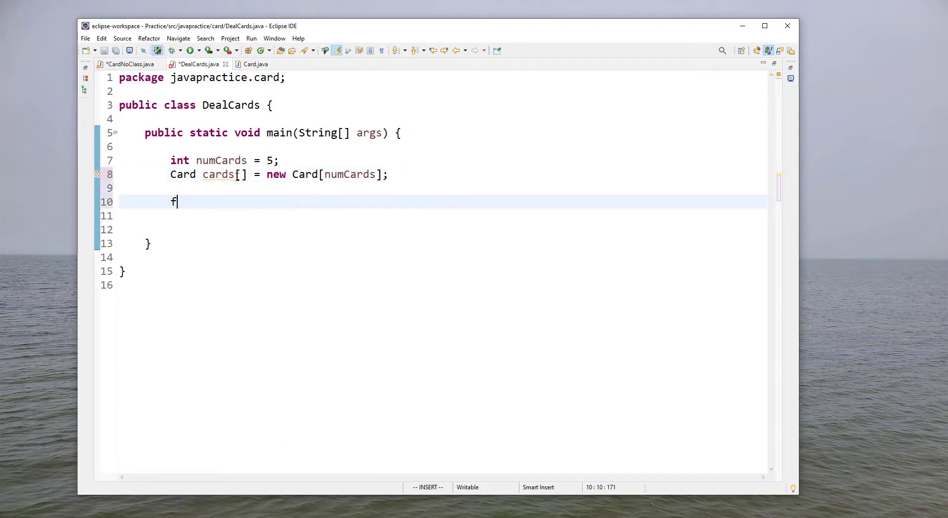
pyautogui.write('or (int ii=0;ii<count;ii++) {')
pyautogui.click(442, 215)
pyautogui.write('cards[')
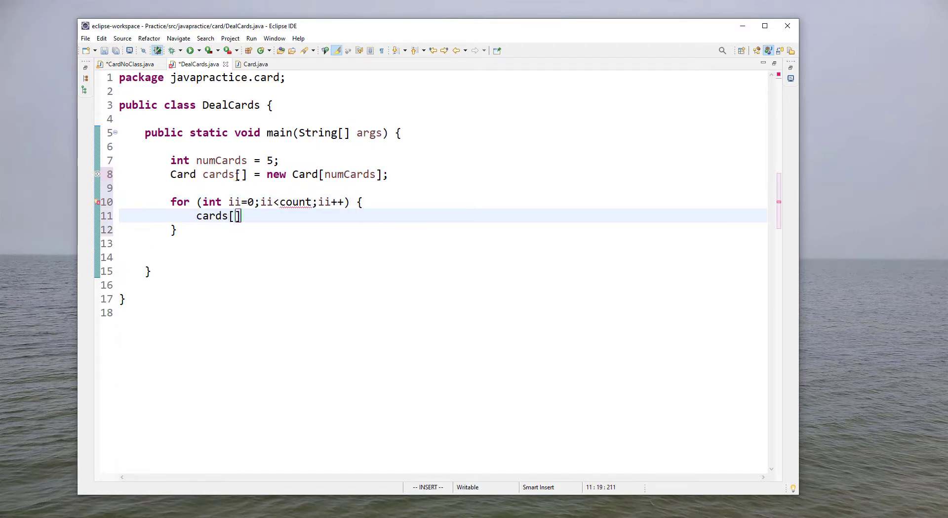
pyautogui.write('ii] = new')
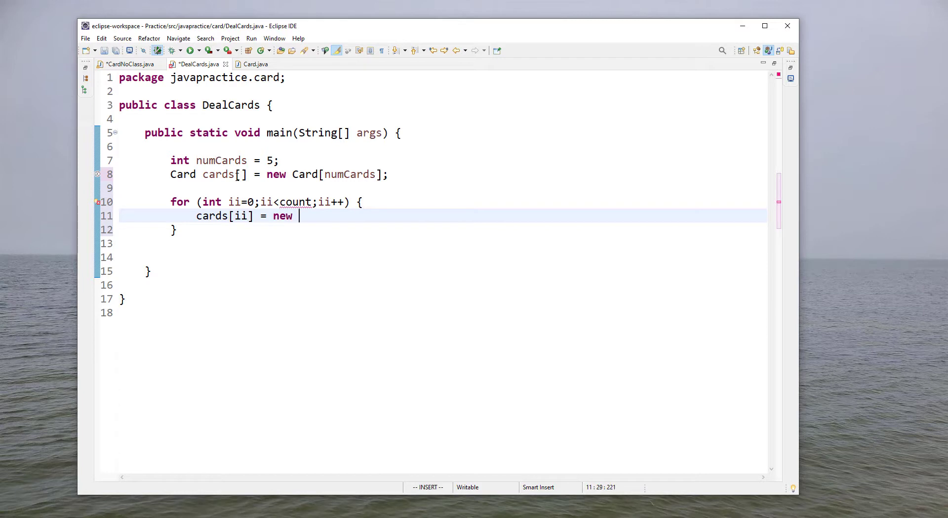
pyautogui.write('Card();')
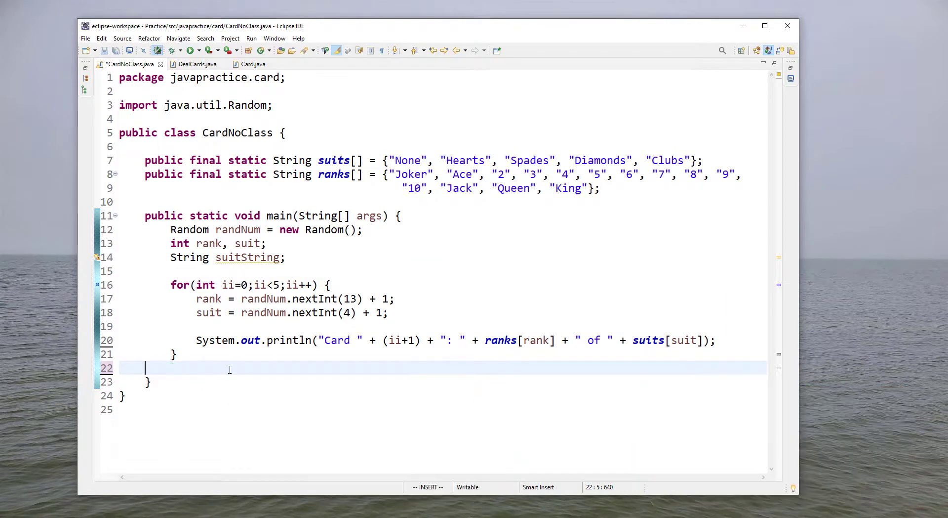
# Step: Return to DealCards.java to bound the loop by numCards and print each card
pyautogui.click(197, 65)
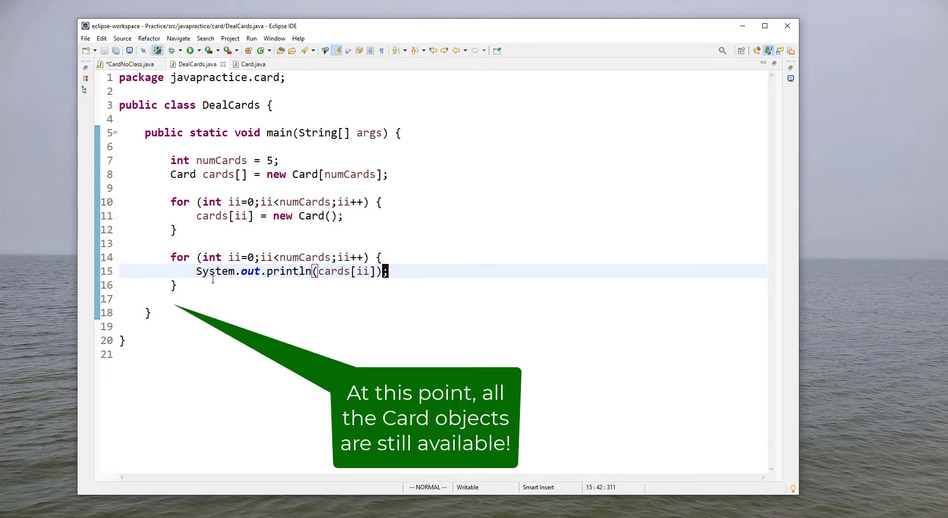
pyautogui.moveTo(210, 279)
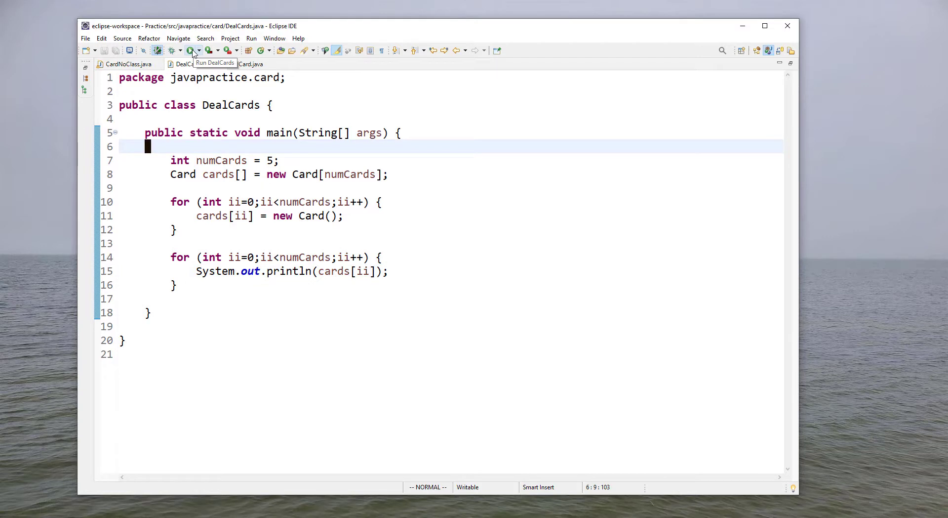
# Step: Run DealCards, then open Card.java to bound the random indices by ranks.length and suits.length
pyautogui.click(191, 51)
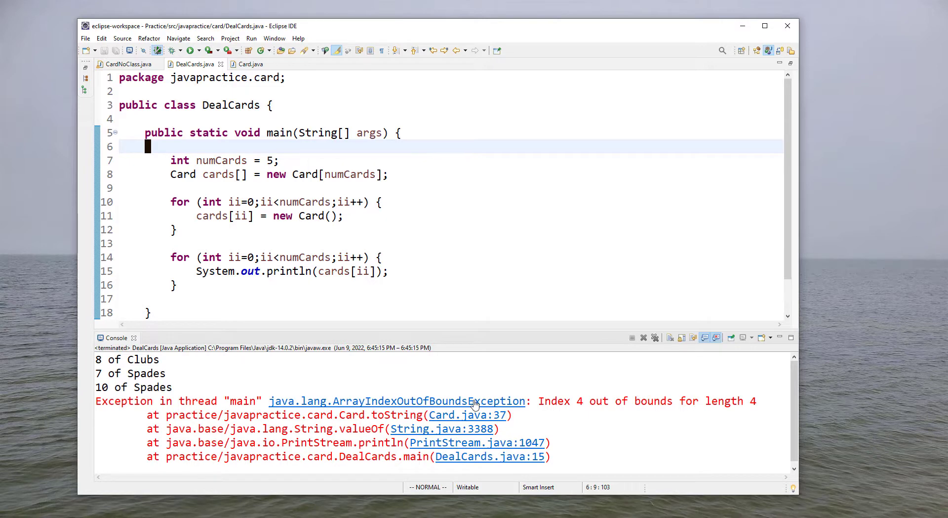
pyautogui.click(250, 64)
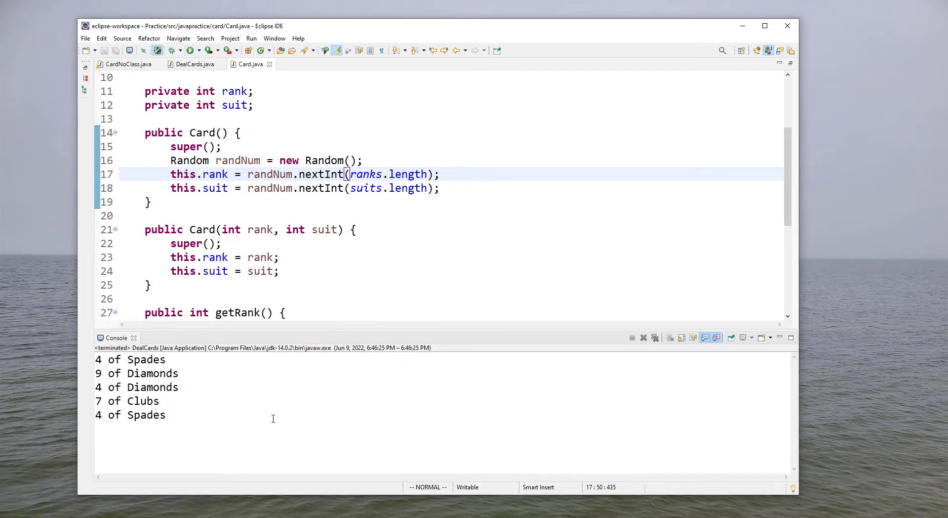
pyautogui.moveTo(125, 65)
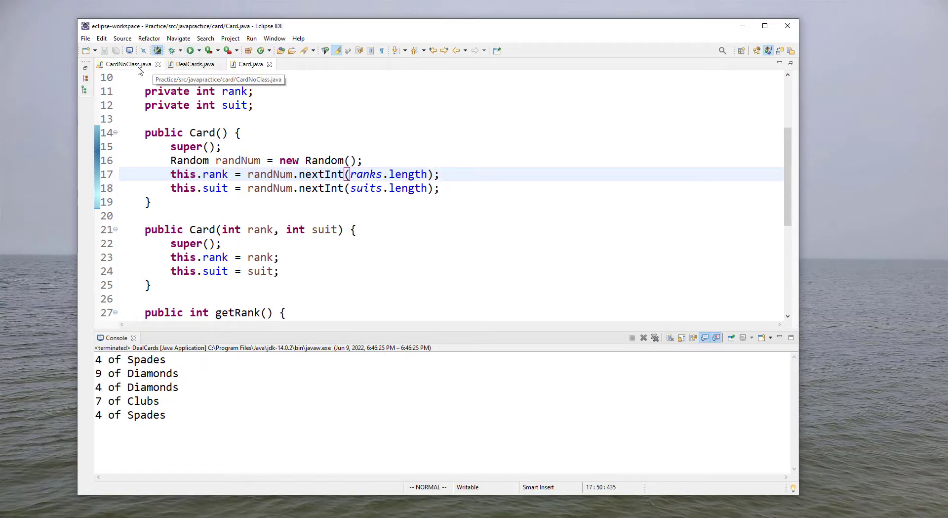
# Step: After checking CardNoClass.java, prefix DealCards' println with "Card " + (ii+1) + ": "
pyautogui.click(125, 64)
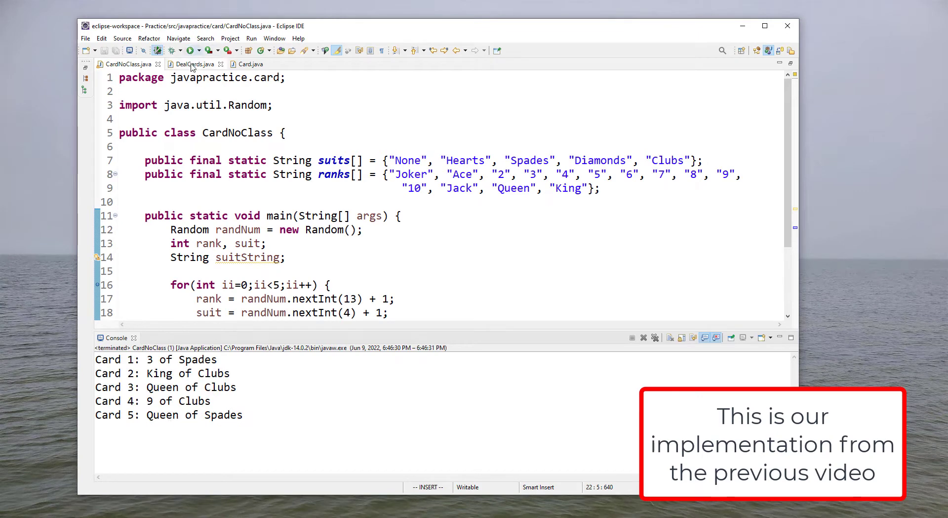
pyautogui.click(193, 64)
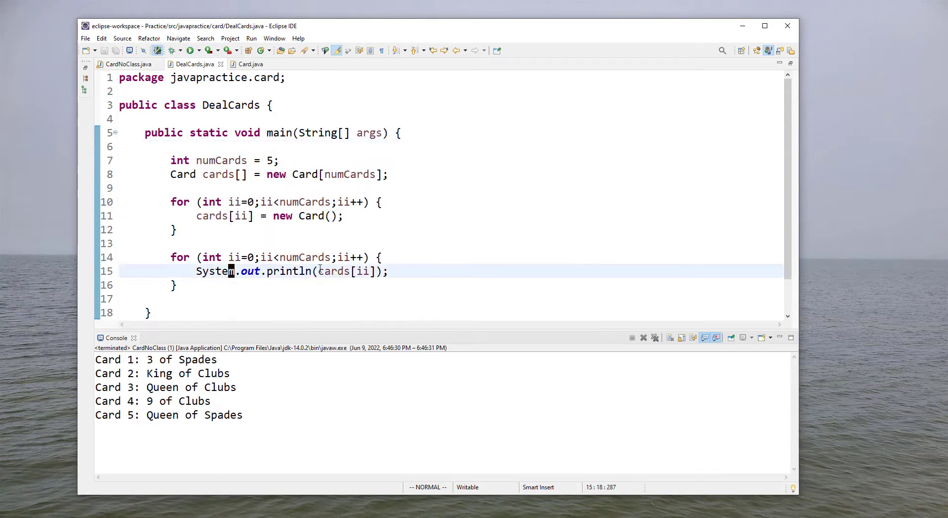
pyautogui.write('"')
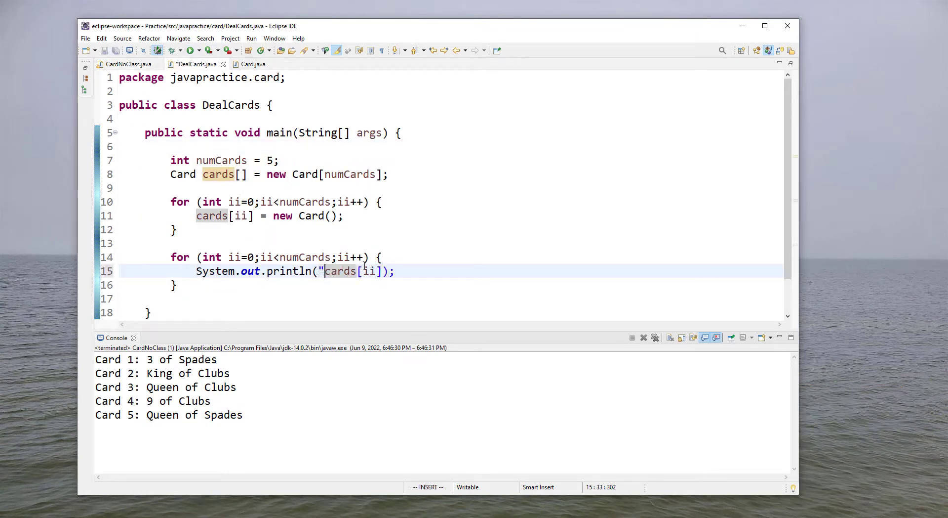
pyautogui.write('Card " + (ii+')
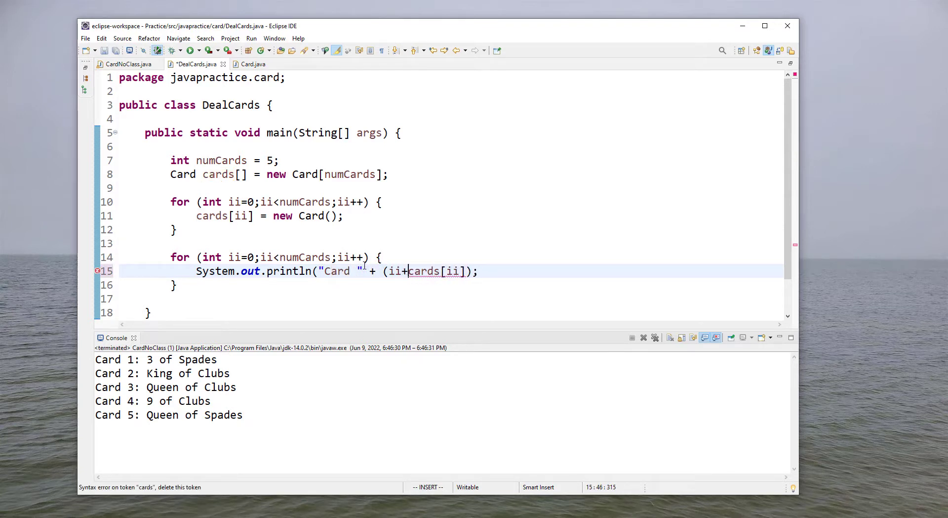
pyautogui.write('1)')
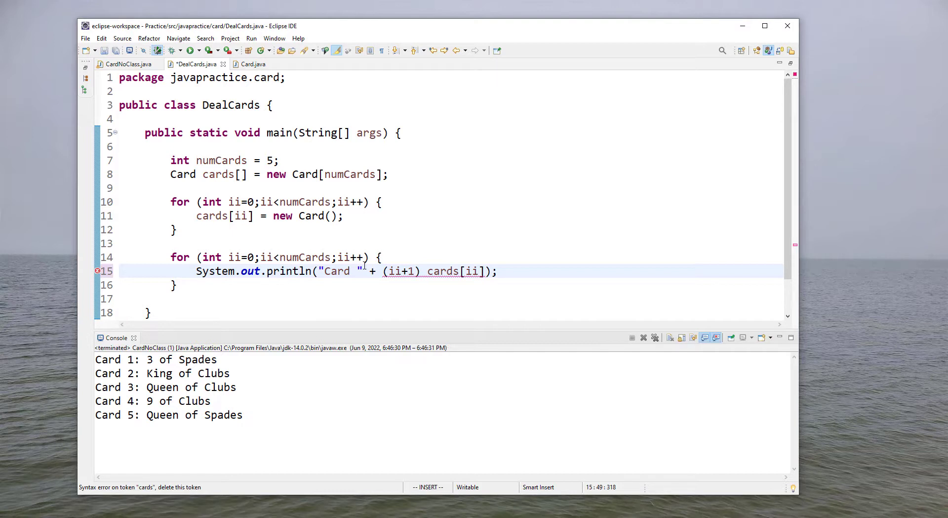
pyautogui.write('+ ": " +')
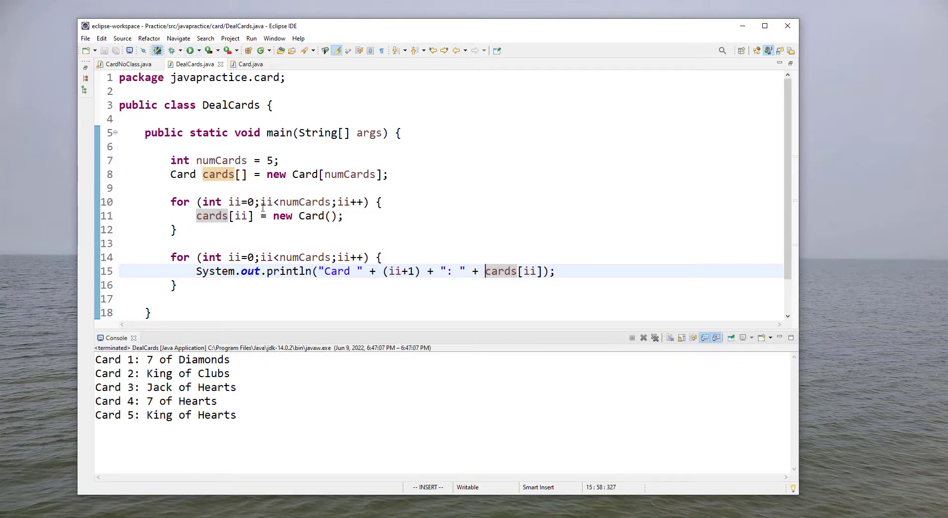
pyautogui.moveTo(404, 247)
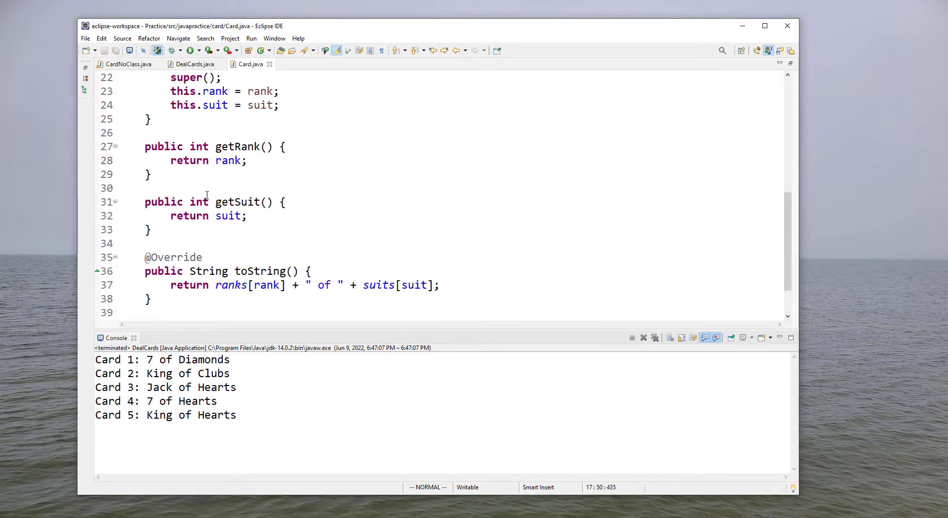
pyautogui.scroll(3)
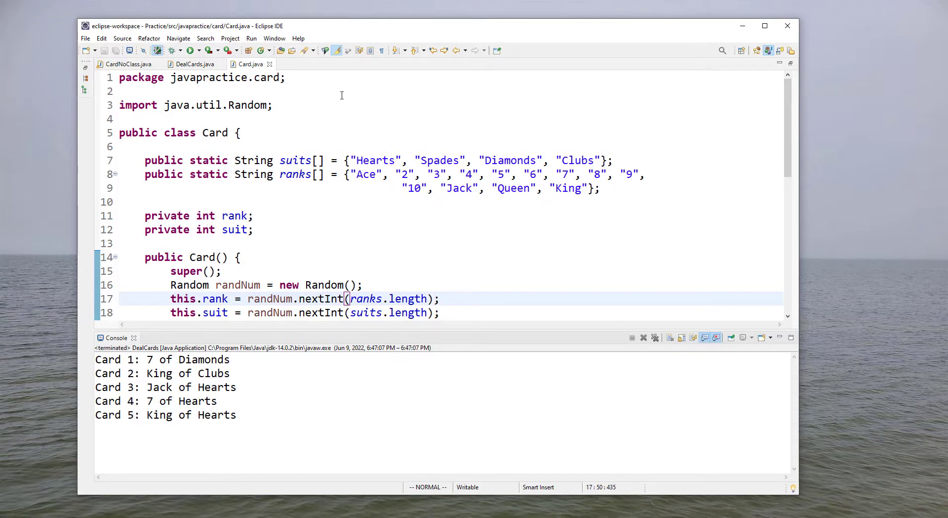
pyautogui.click(378, 160)
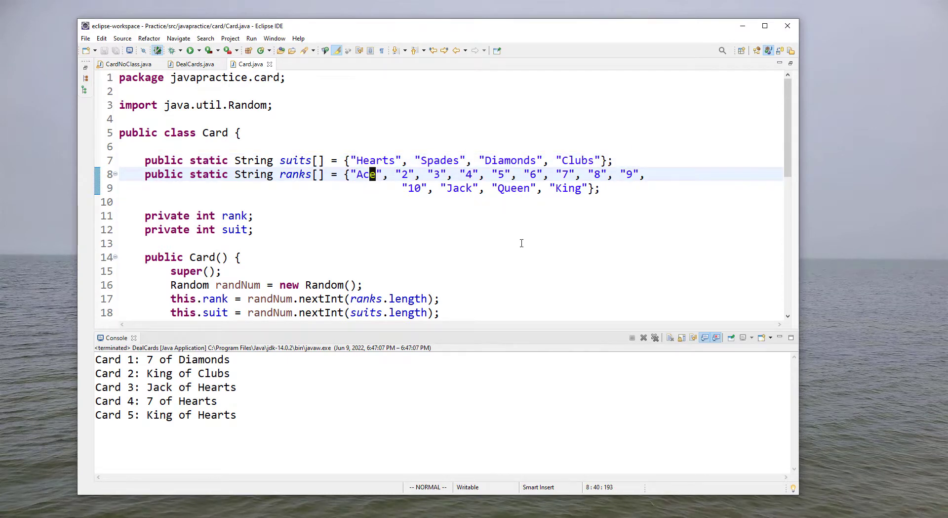
pyautogui.scroll(-3)
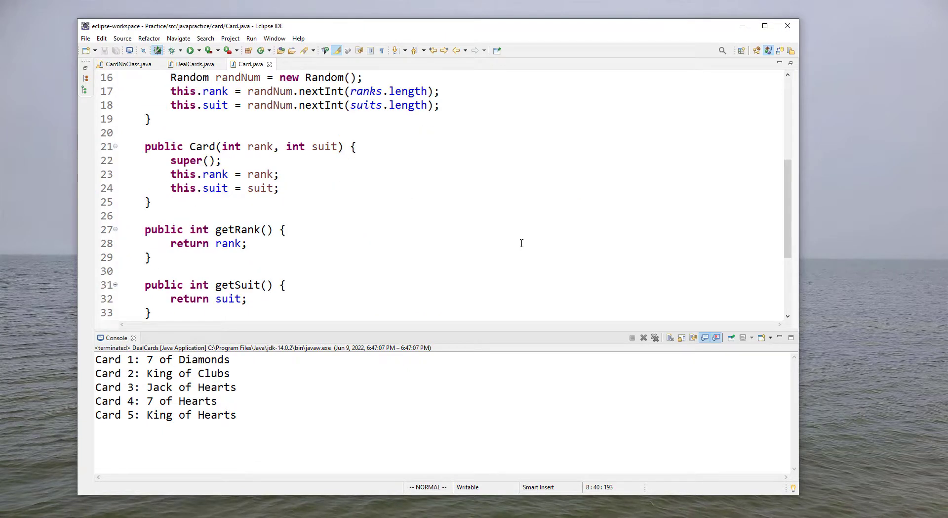
pyautogui.scroll(-3)
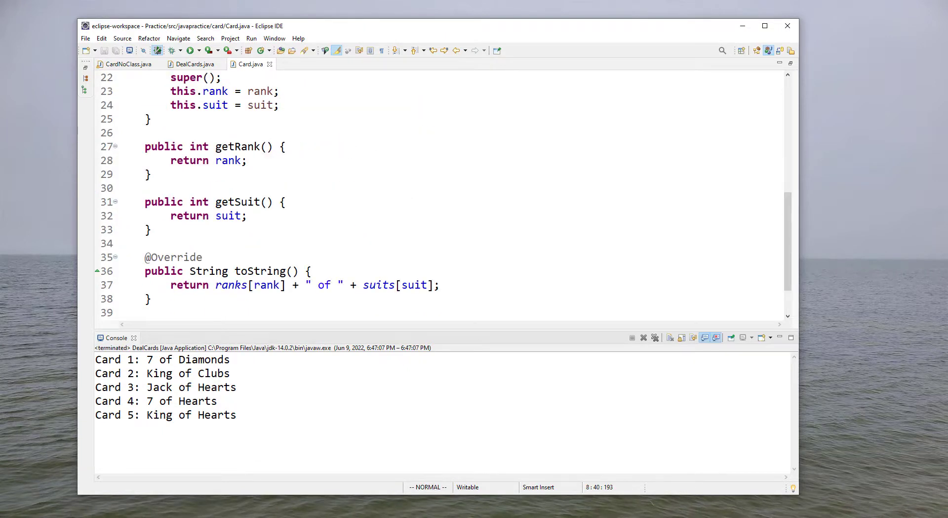